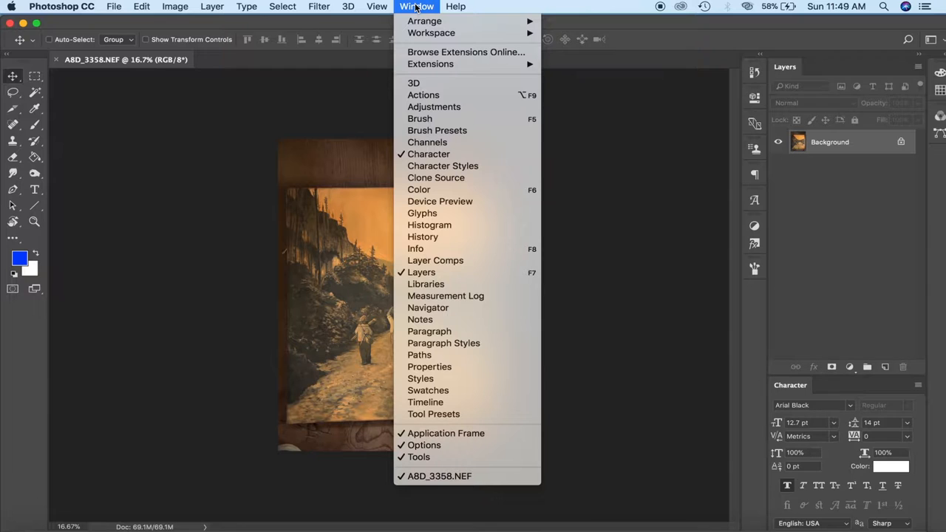
Search Help for 'rulers' to turn on the rulers around the photo
left_click(455, 6)
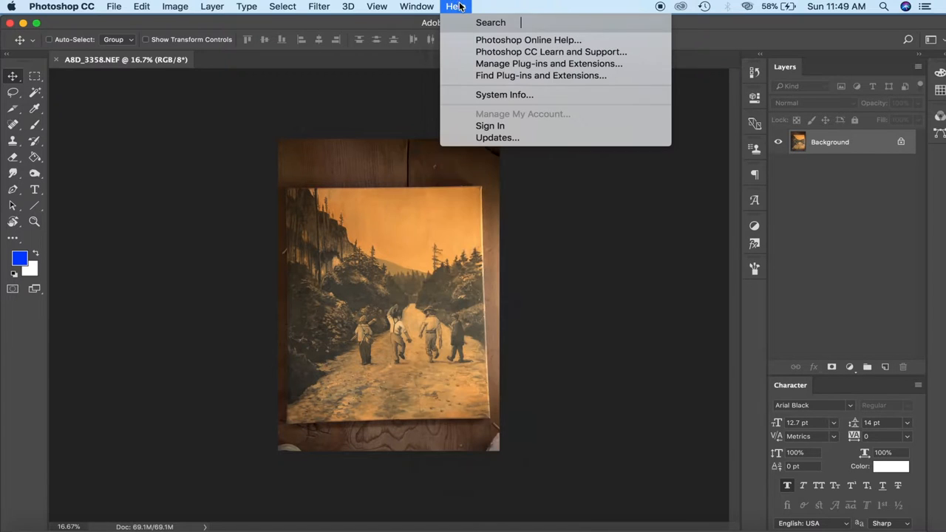
type("rulers")
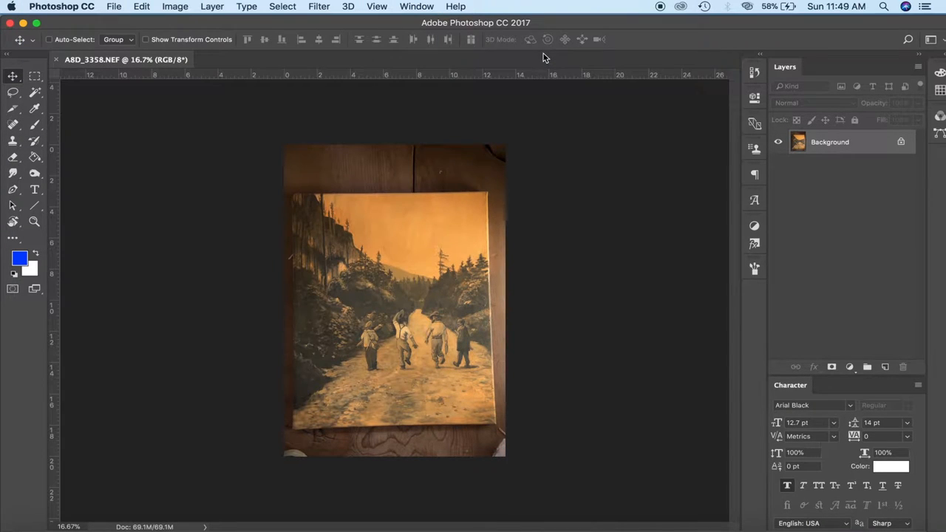
mouse_move(417, 79)
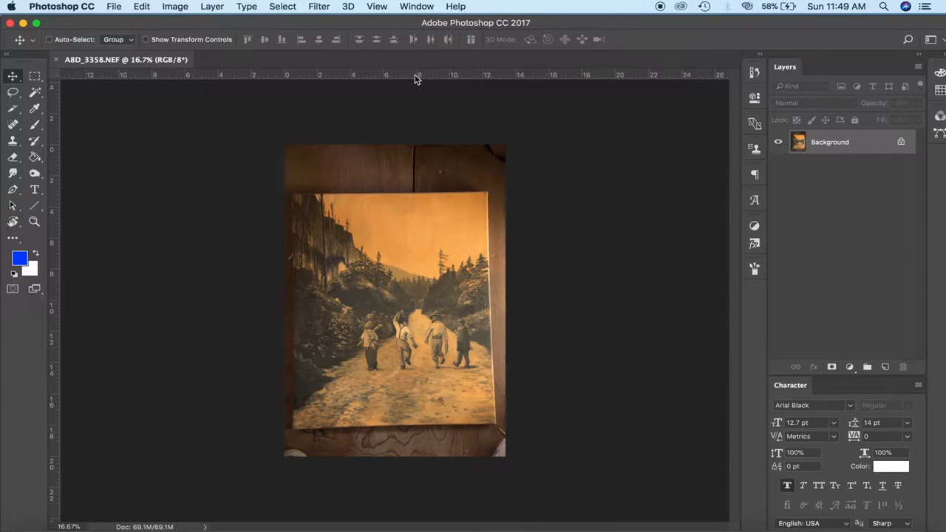
Drag a guide to the painting's edge and zoom in on the painting
left_click_drag(417, 74, 412, 192)
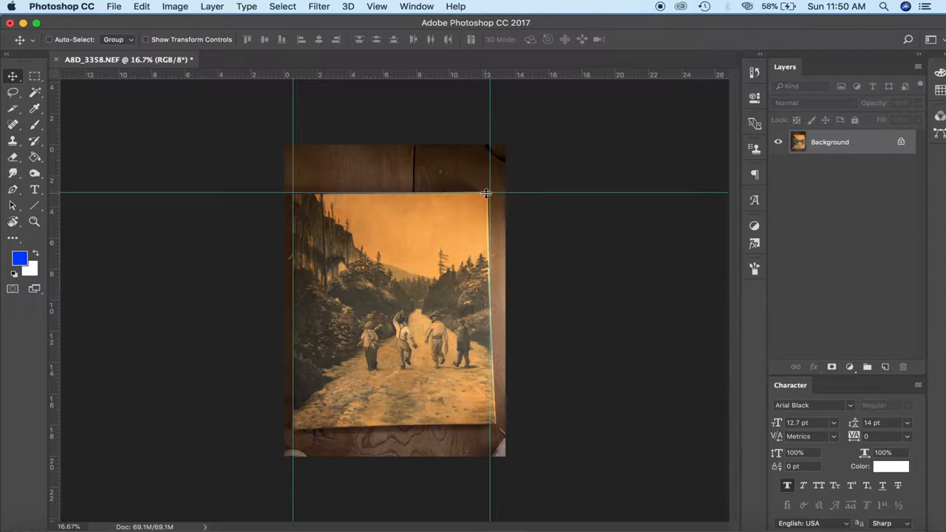
mouse_move(497, 269)
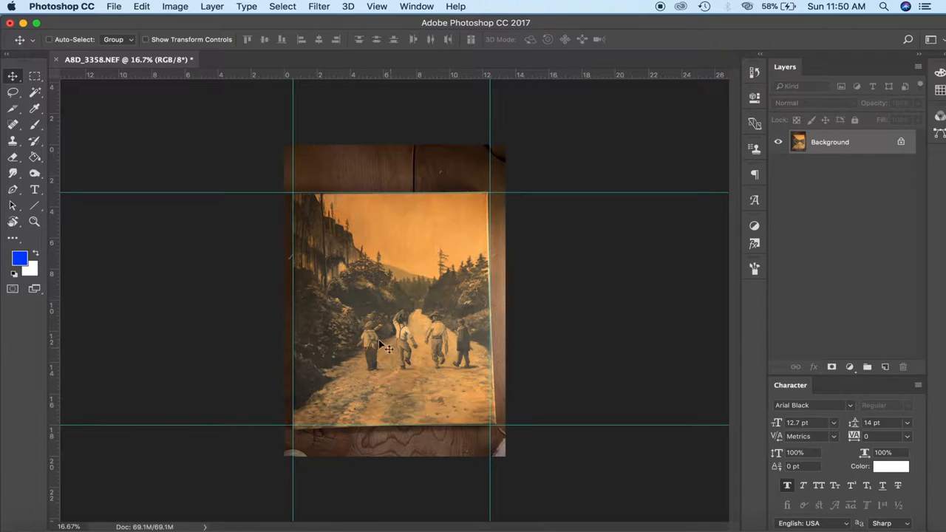
left_click(387, 347)
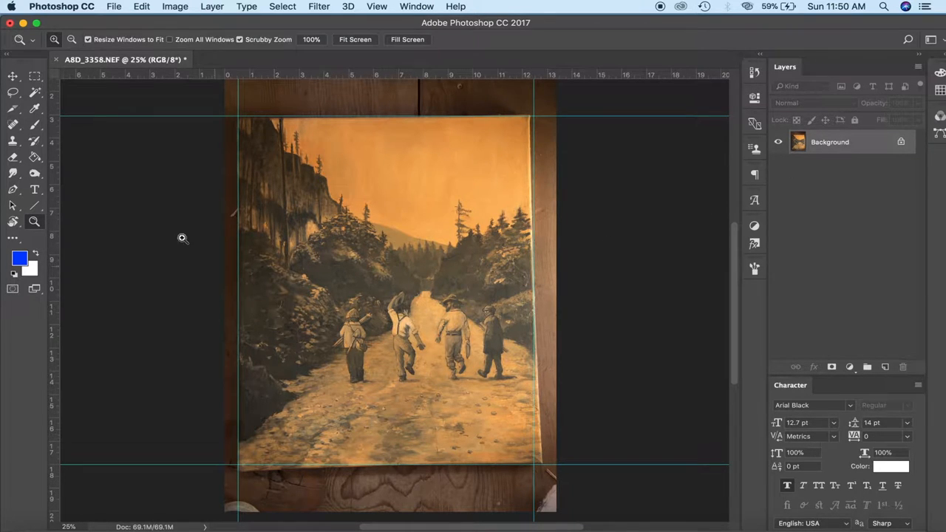
mouse_move(554, 115)
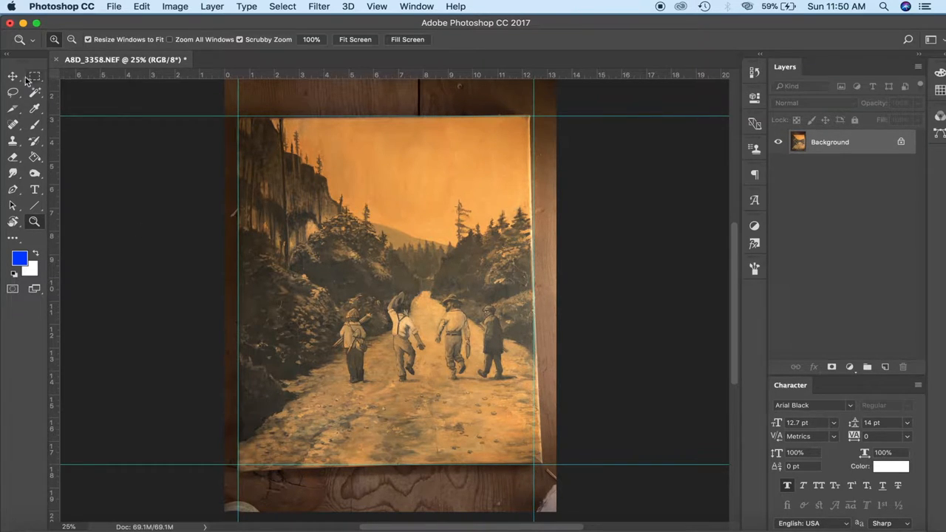
Unlock the Background layer so it becomes an editable Layer 0
left_click(12, 77)
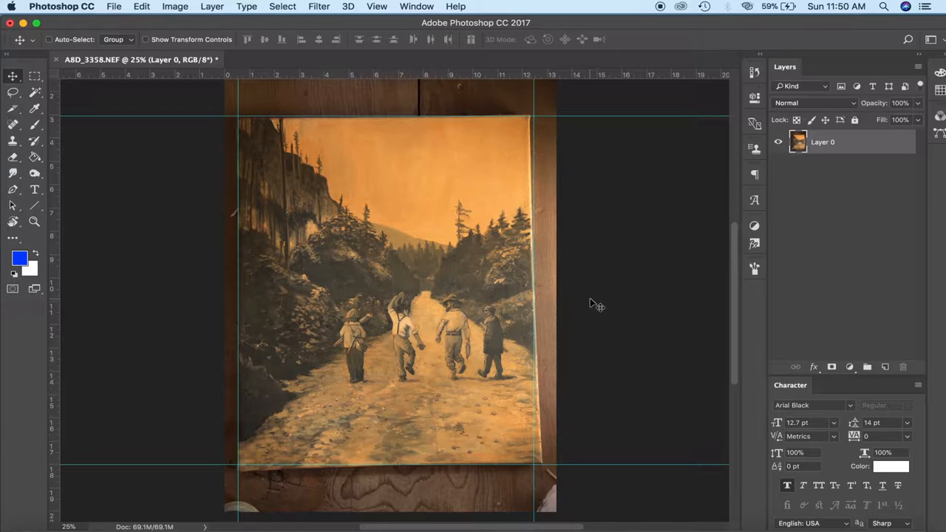
mouse_move(600, 310)
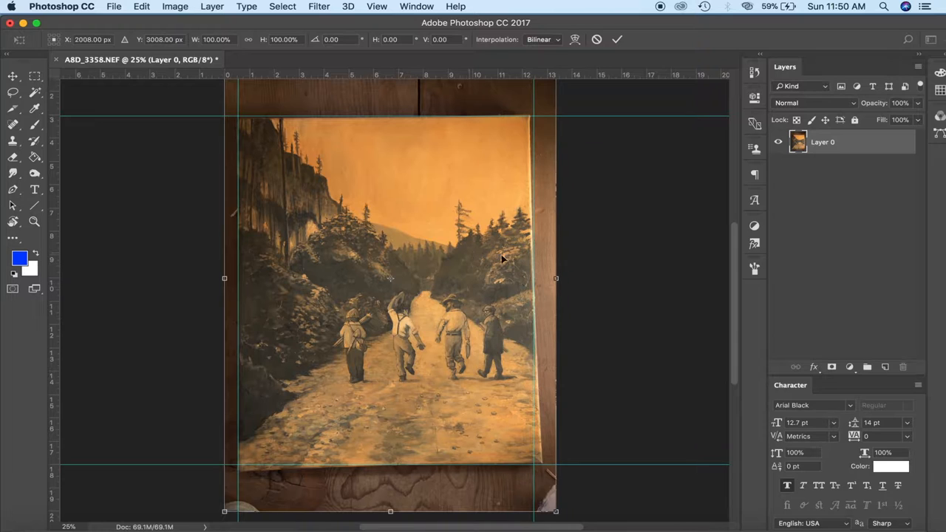
mouse_move(560, 405)
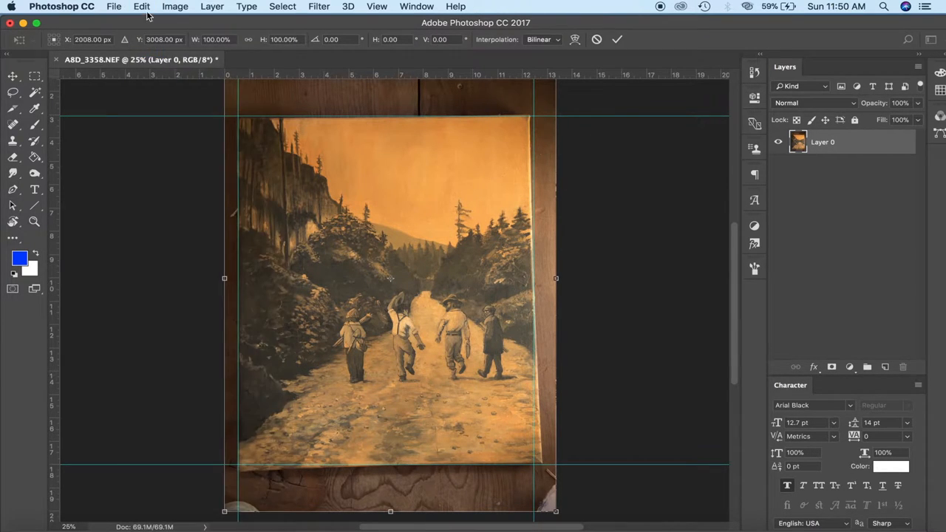
Skew the top-right corner so the painting's right edge follows its vertical guide
left_click(142, 6)
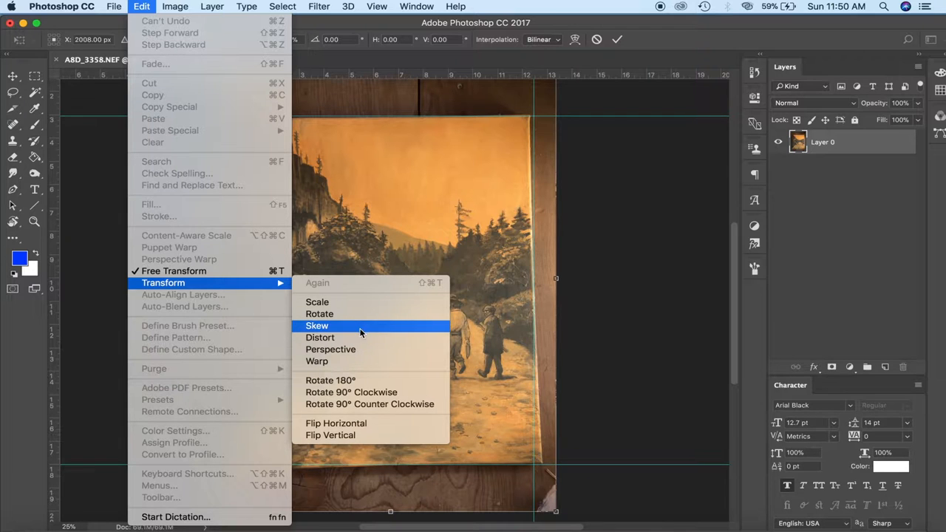
left_click(317, 326)
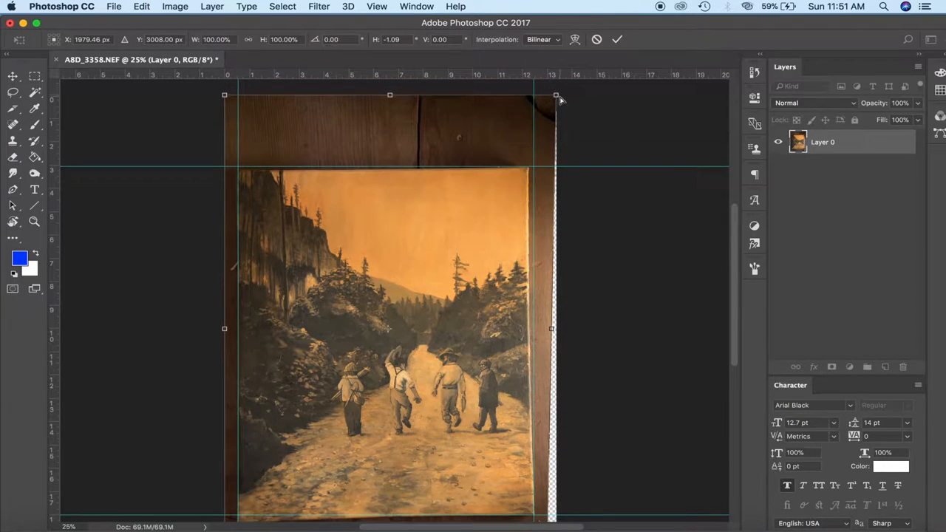
left_click_drag(556, 94, 562, 95)
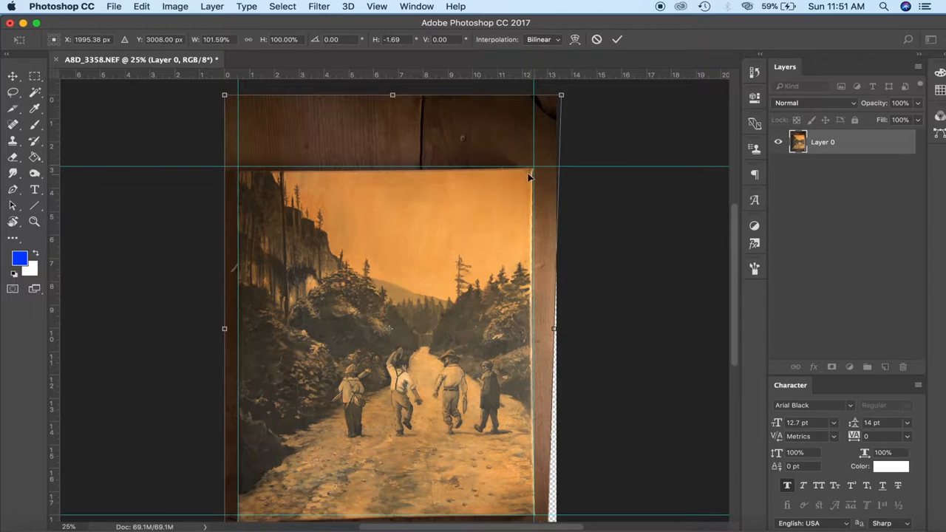
left_click_drag(561, 95, 554, 98)
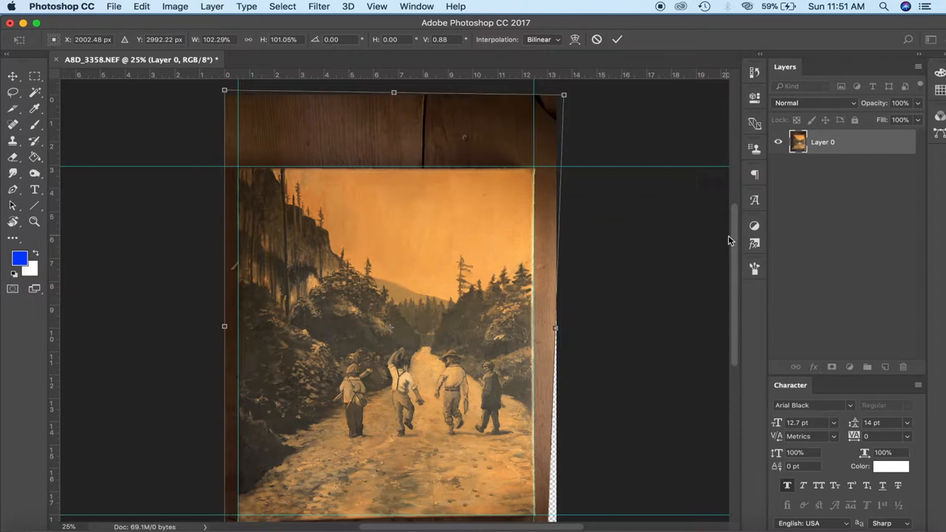
scroll("down", 3)
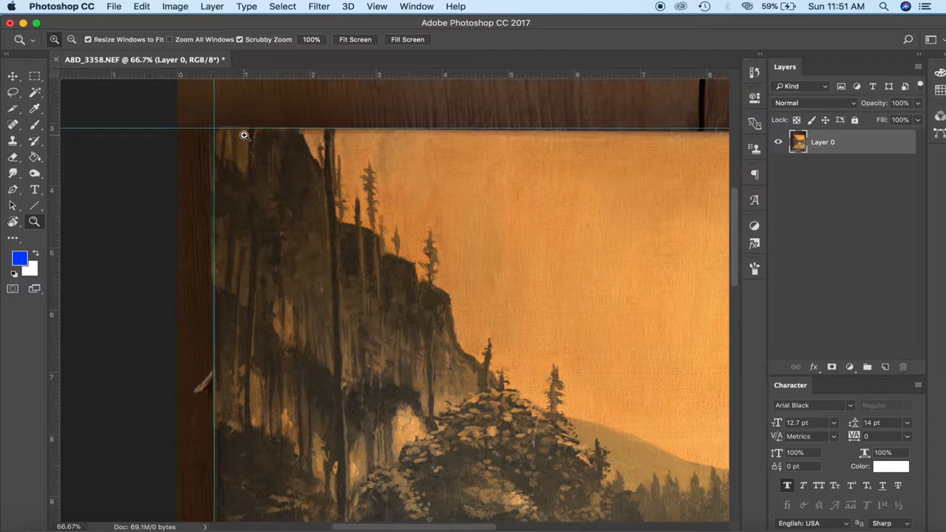
mouse_move(209, 169)
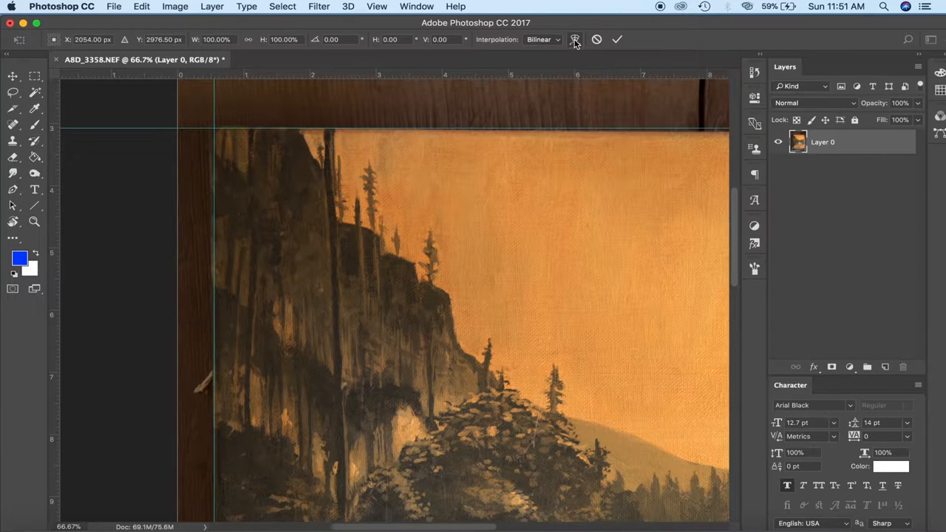
Switch the transform into Warp mode to bend the painting's corners to the guides
left_click(575, 38)
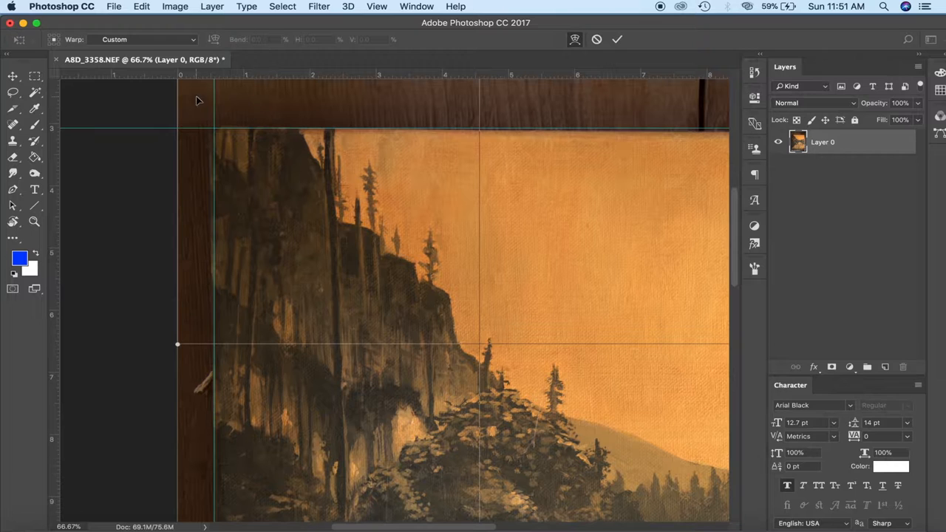
mouse_move(207, 116)
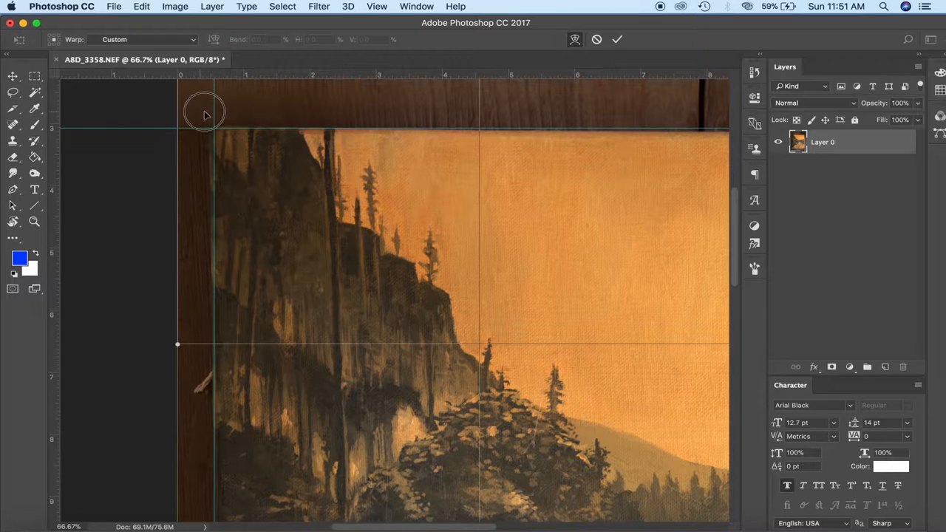
mouse_move(204, 101)
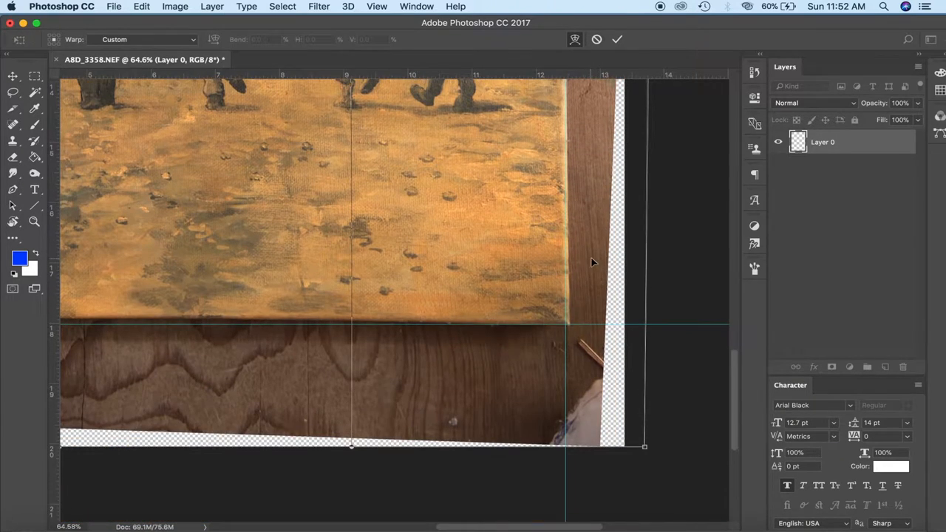
mouse_move(586, 318)
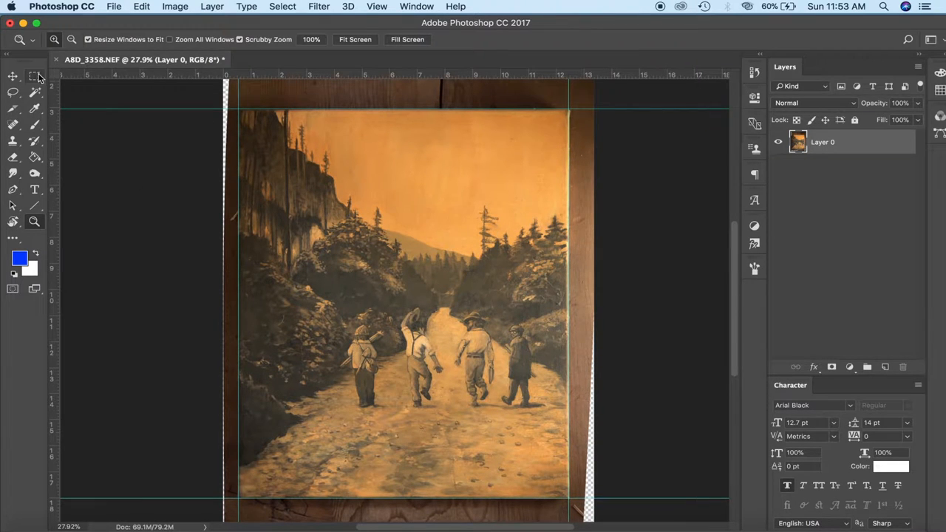
Marquee-select the painting from corner to corner and crop the image to it
left_click(12, 77)
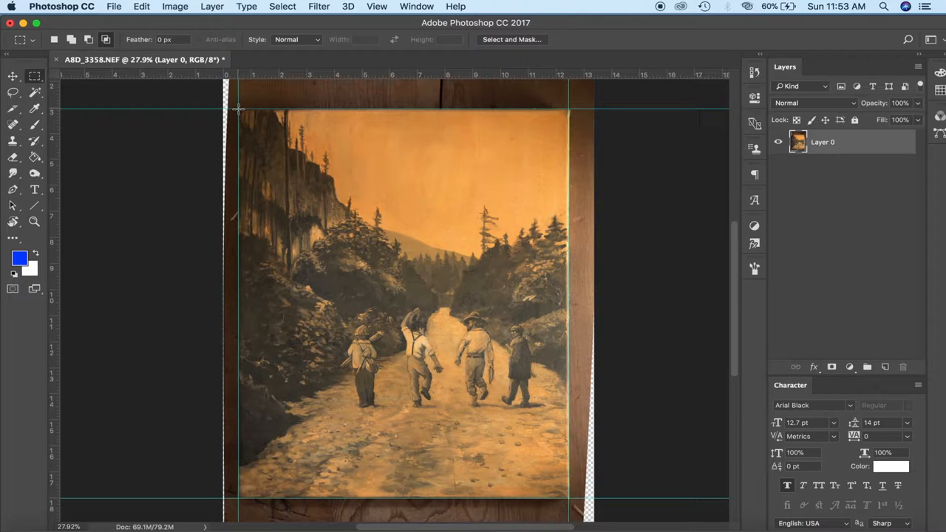
left_click_drag(240, 110, 393, 272)
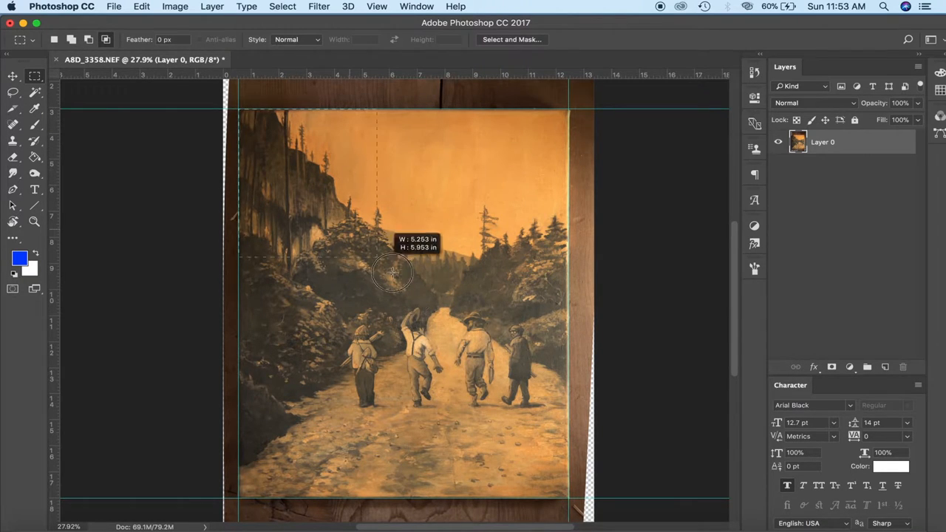
left_click_drag(394, 272, 567, 497)
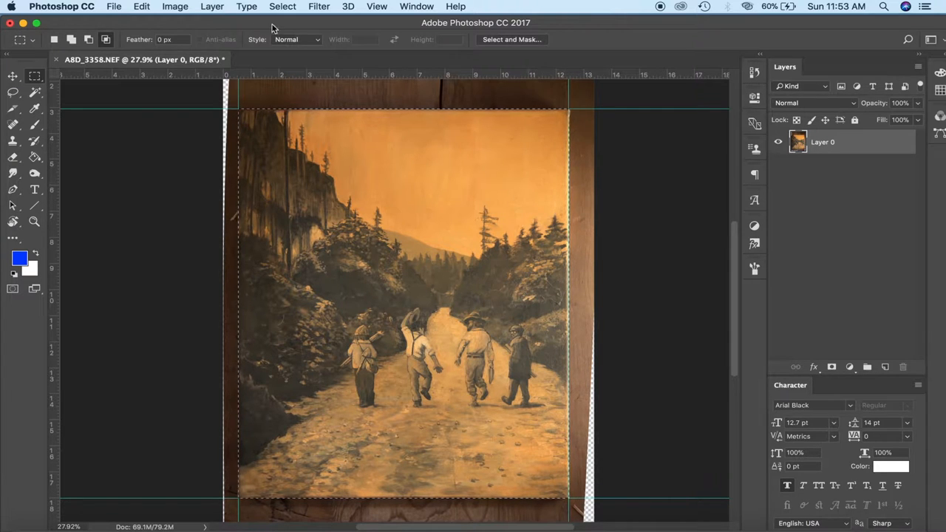
left_click(174, 6)
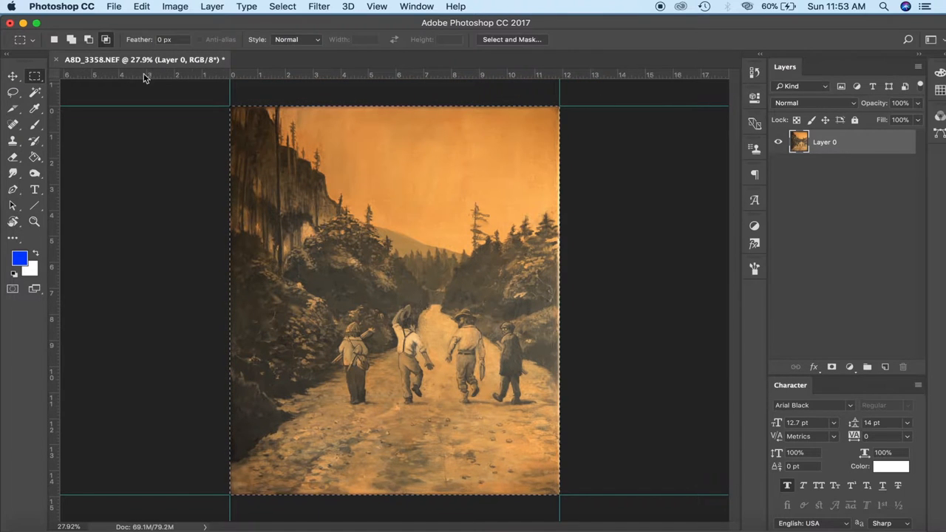
Deselect so nothing remains selected around the cropped painting
left_click(282, 5)
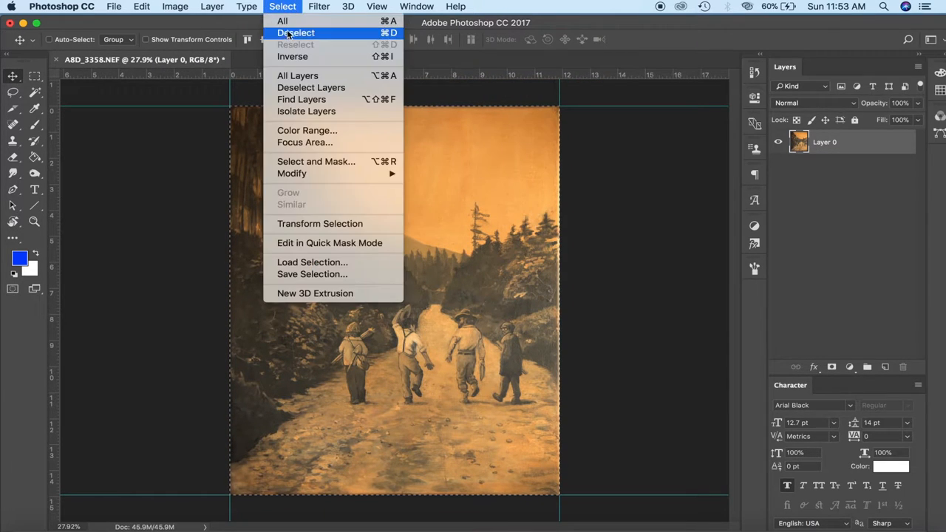
left_click(296, 32)
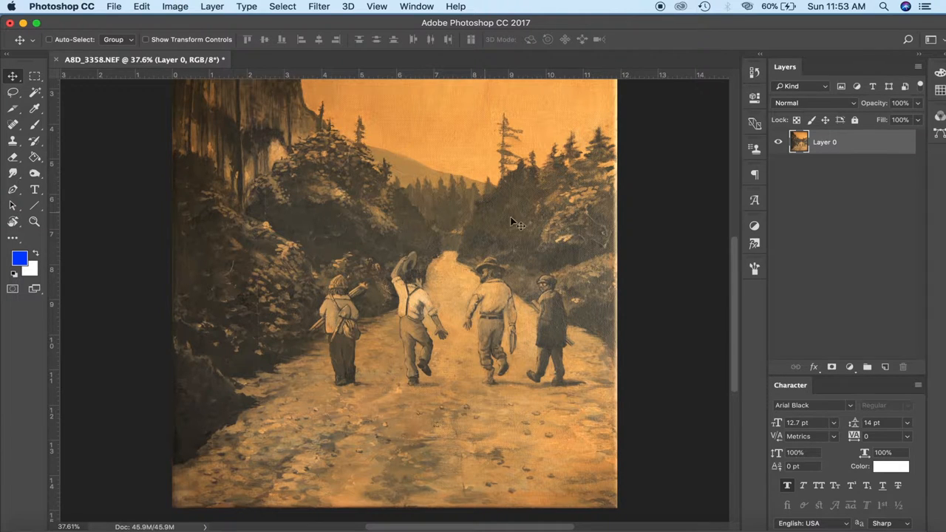
mouse_move(193, 393)
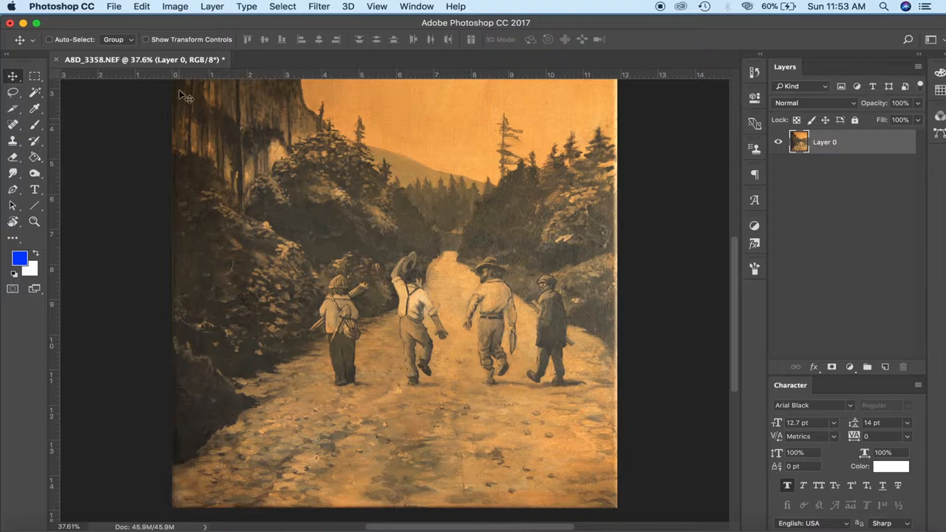
Apply Auto Tone to the painting for deeper darks and stronger contrast
left_click(175, 5)
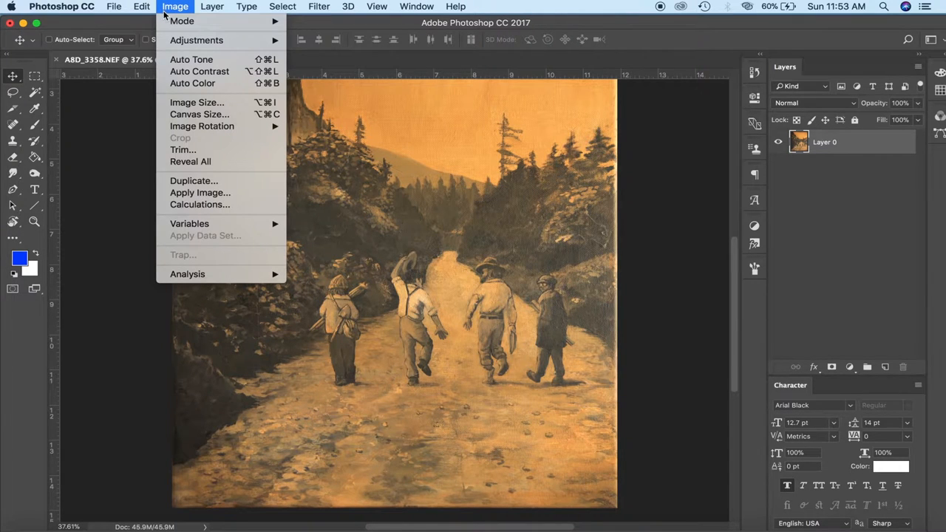
mouse_move(197, 102)
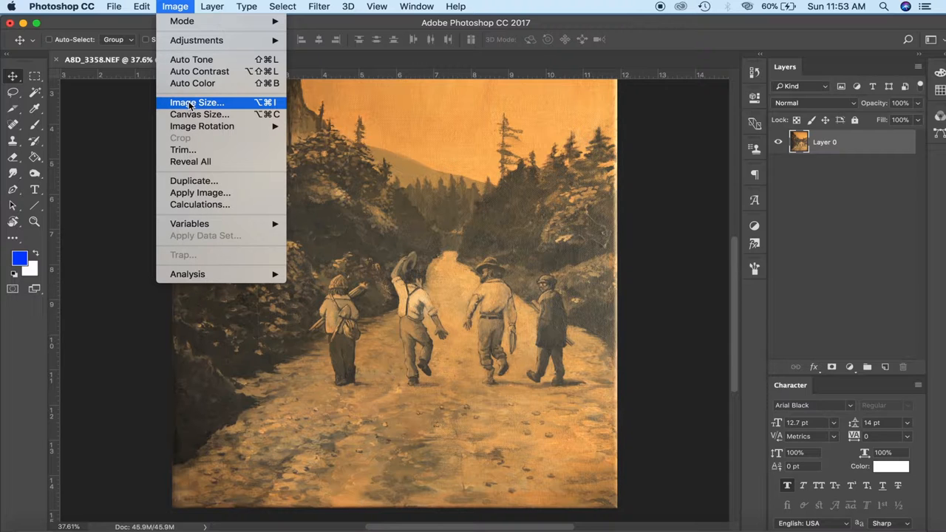
mouse_move(199, 71)
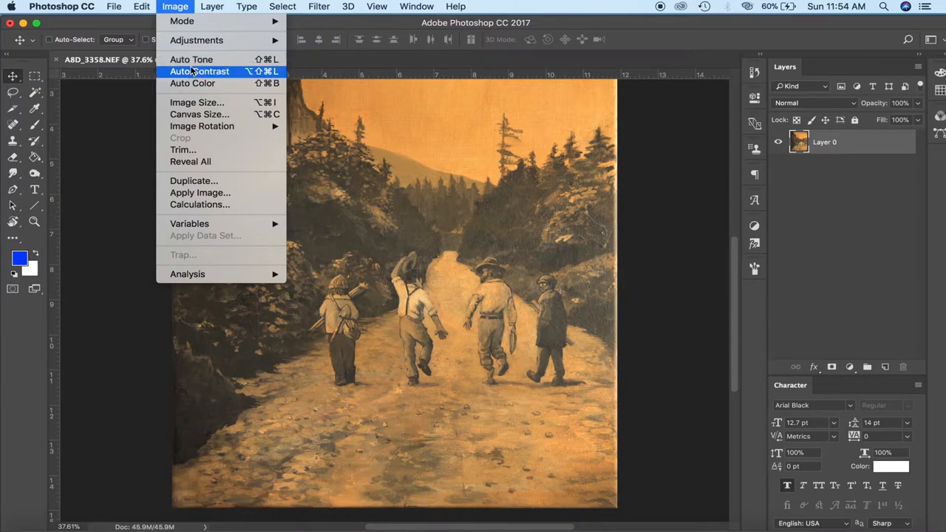
mouse_move(192, 59)
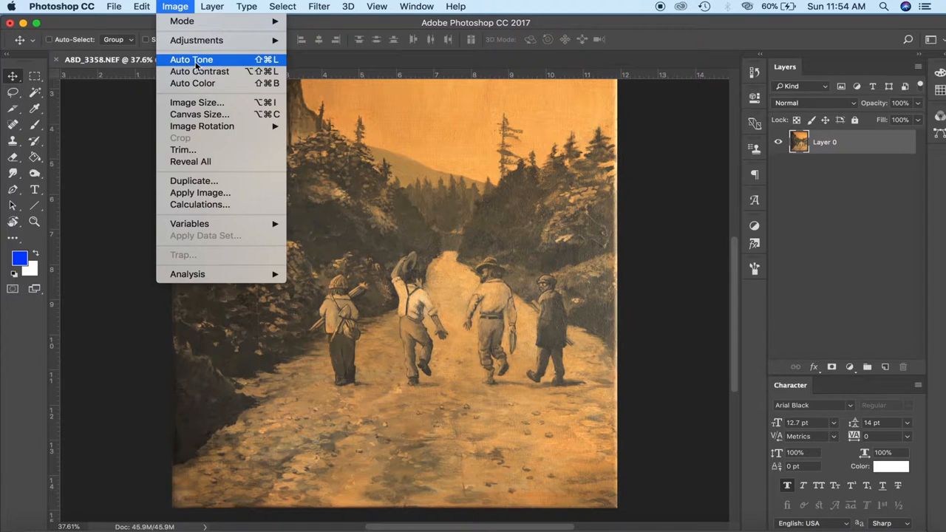
left_click(191, 60)
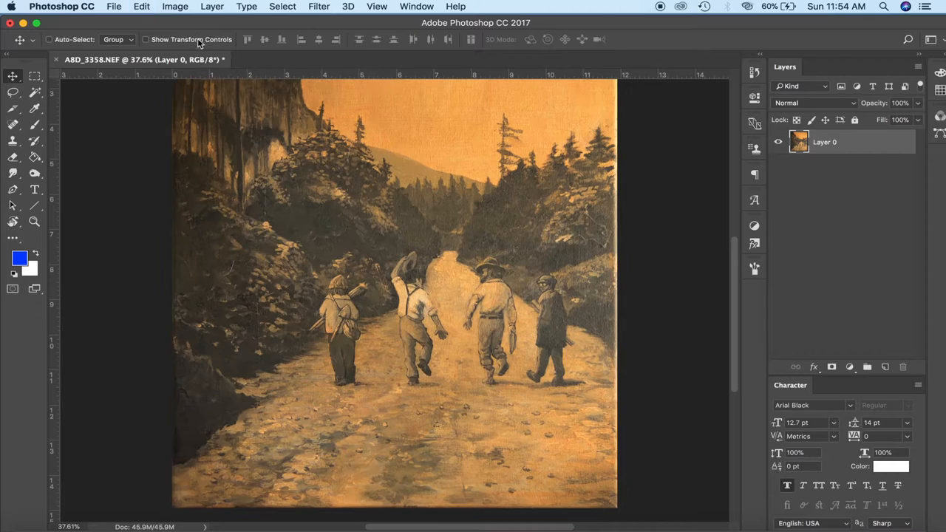
left_click(174, 6)
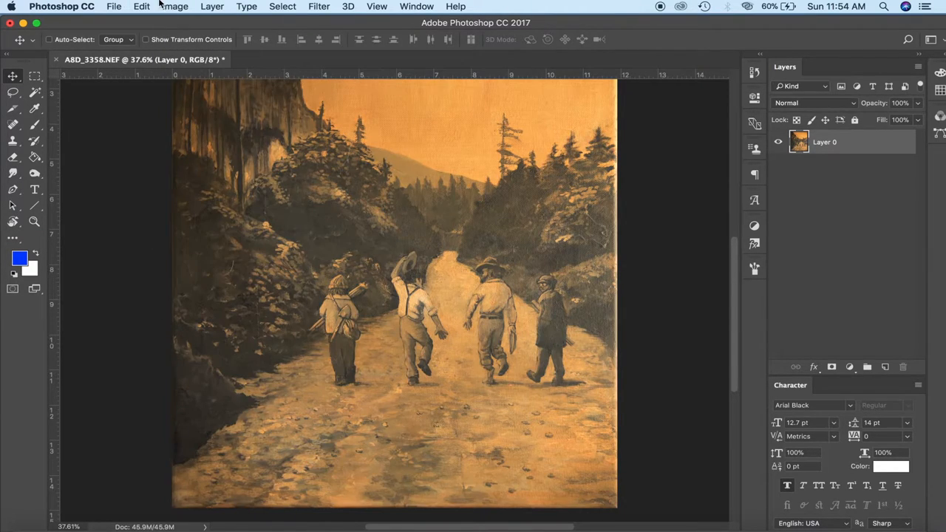
Check the Image and Edit menus to confirm the tone correction was applied
left_click(175, 6)
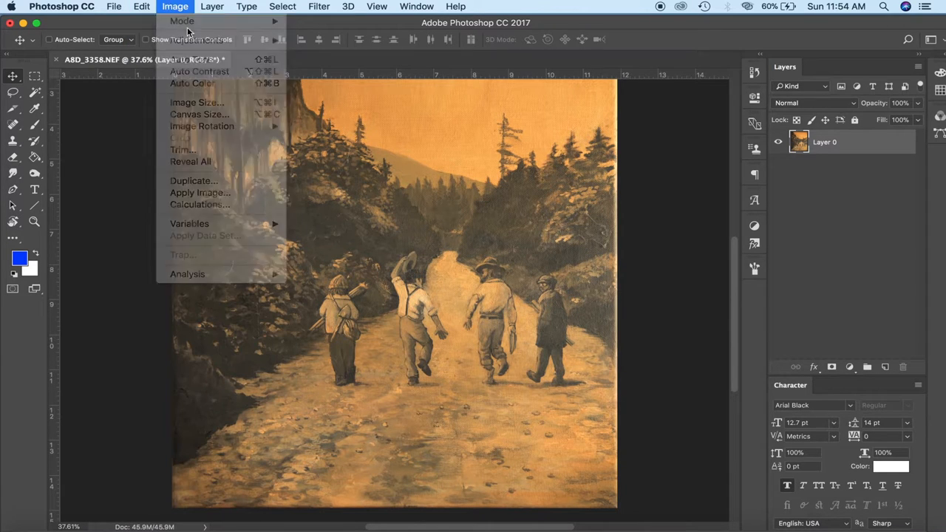
left_click(142, 5)
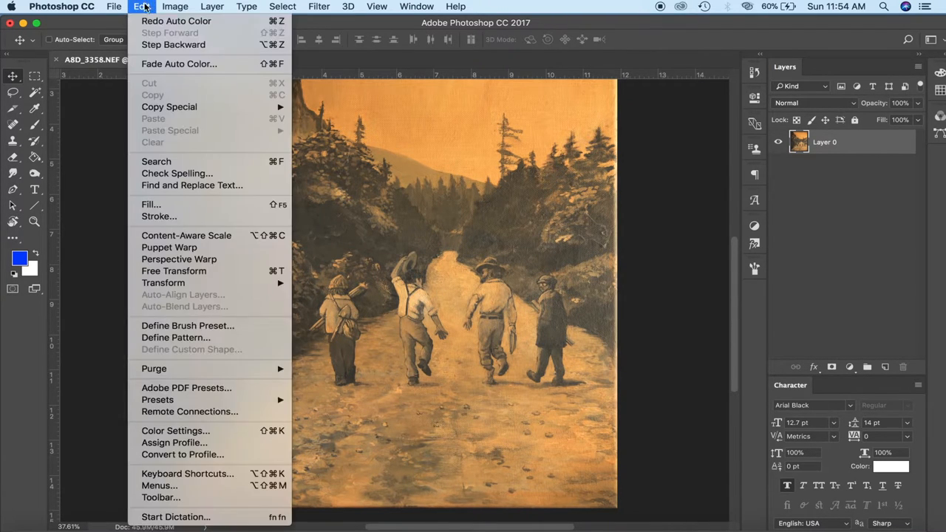
left_click(175, 6)
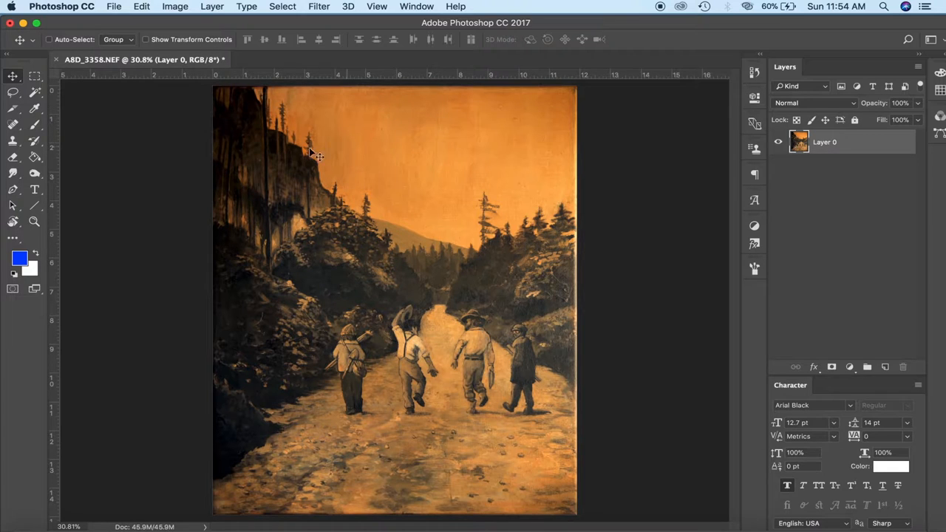
mouse_move(521, 407)
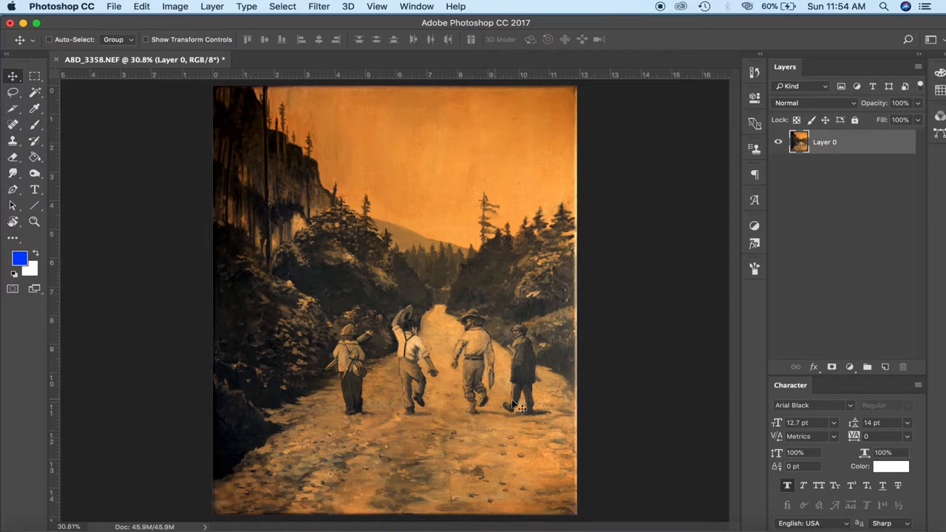
mouse_move(550, 171)
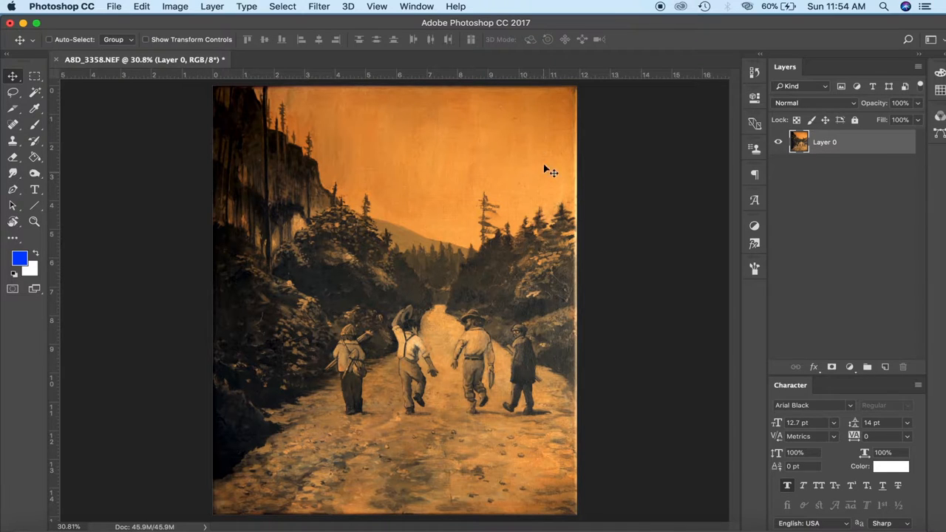
mouse_move(488, 352)
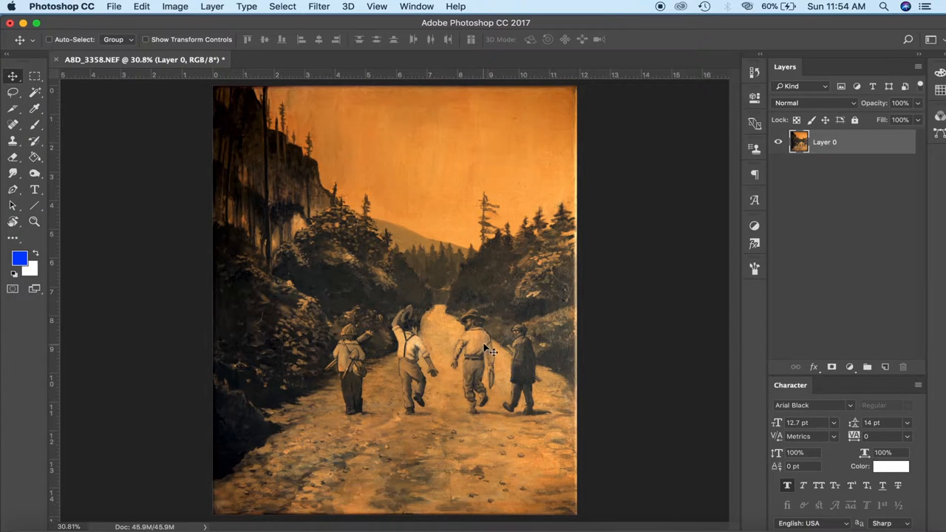
mouse_move(683, 426)
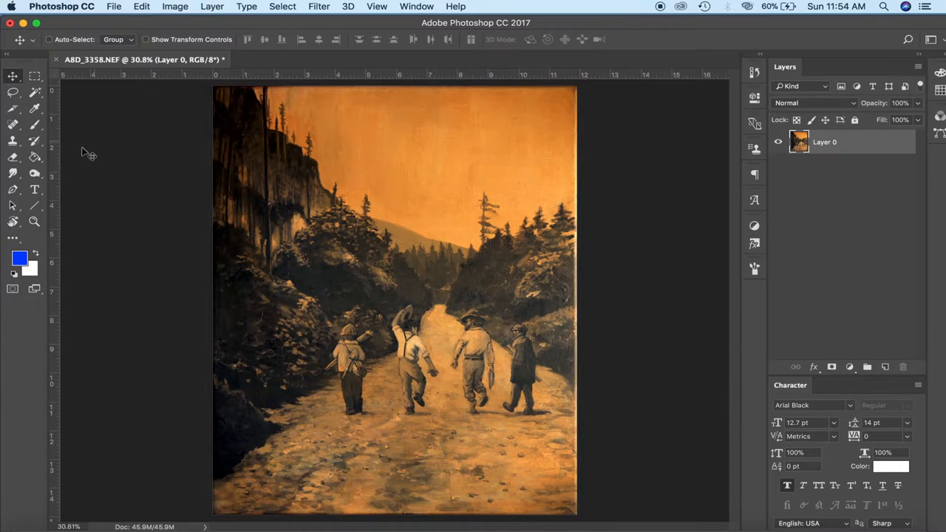
left_click(34, 222)
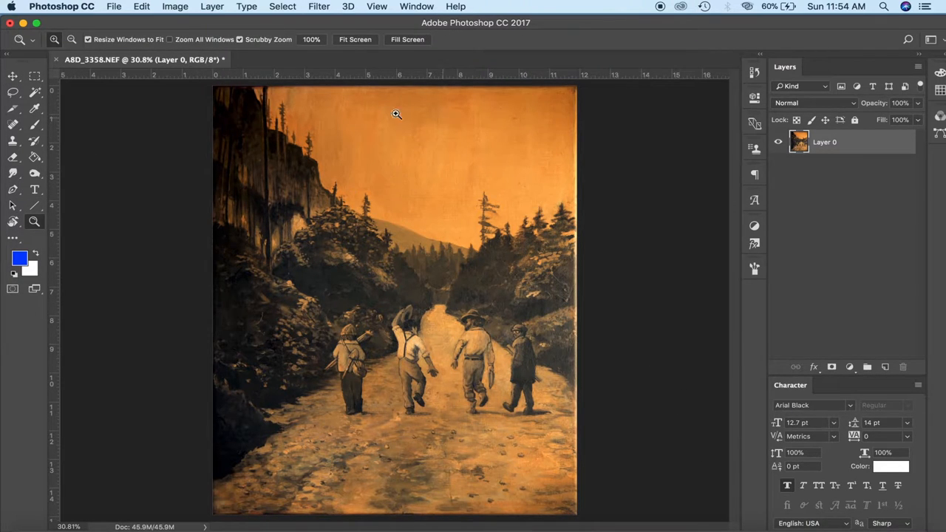
left_click(13, 171)
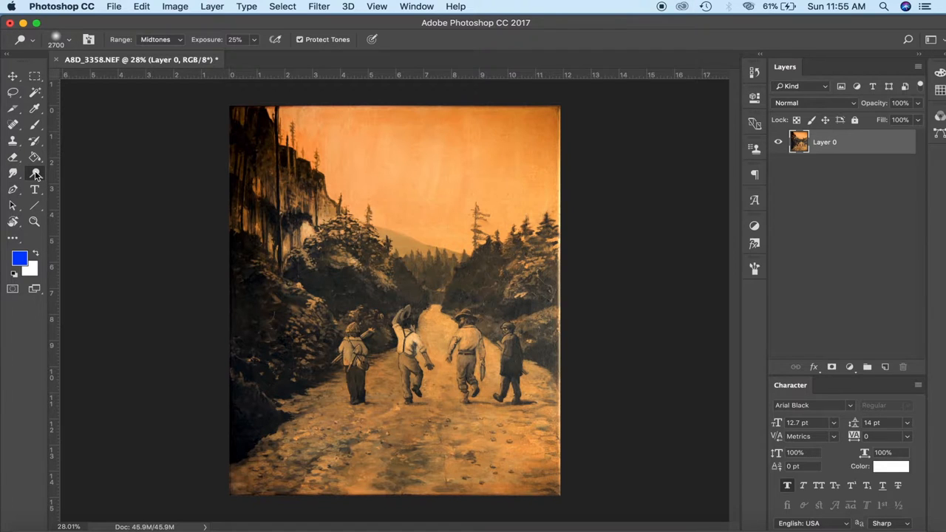
mouse_move(34, 175)
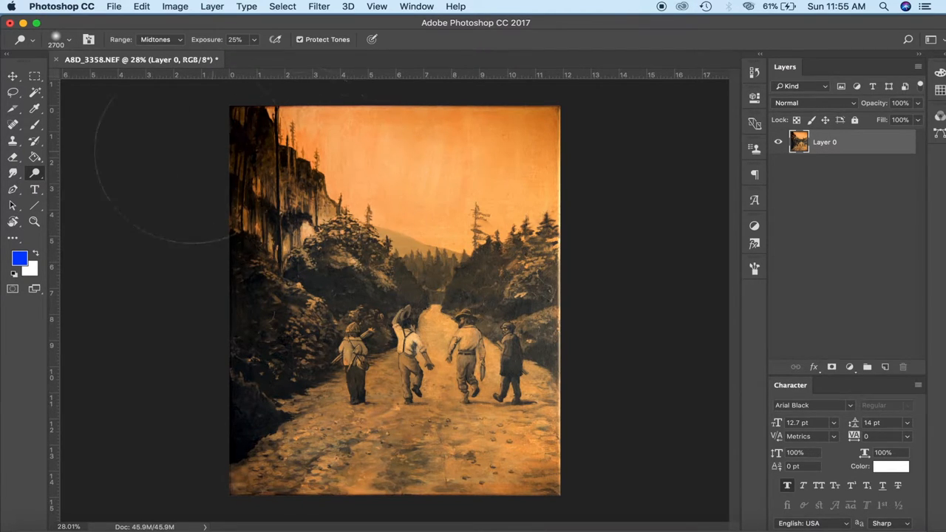
left_click(11, 171)
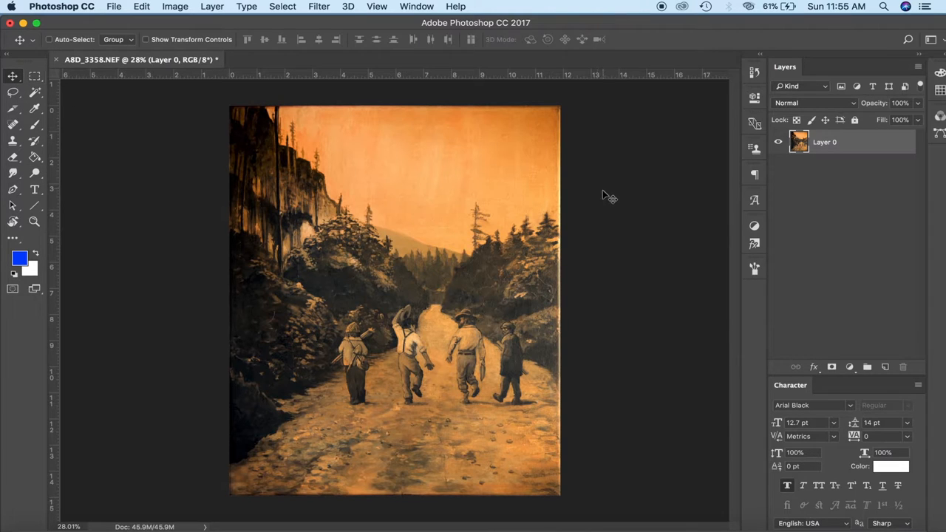
mouse_move(606, 210)
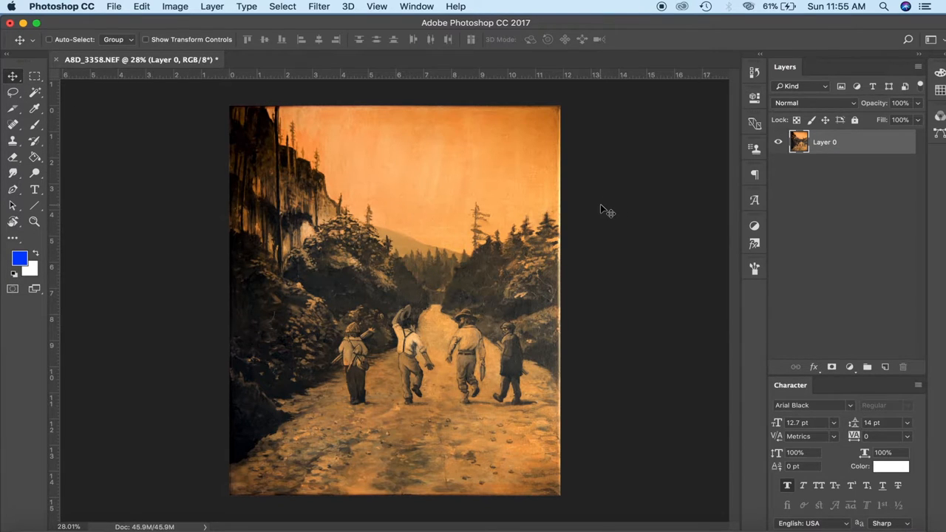
Zoom in on the bottom edge of the painting
left_click(34, 190)
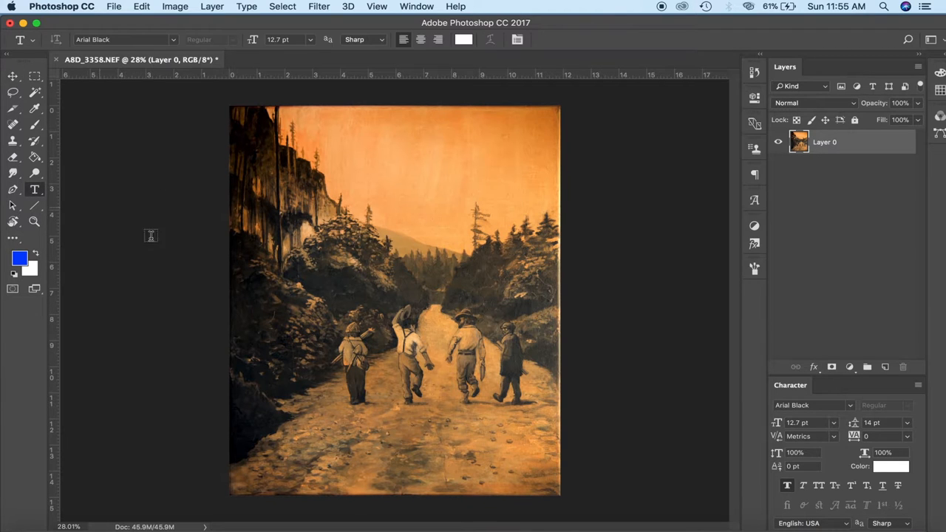
left_click(34, 221)
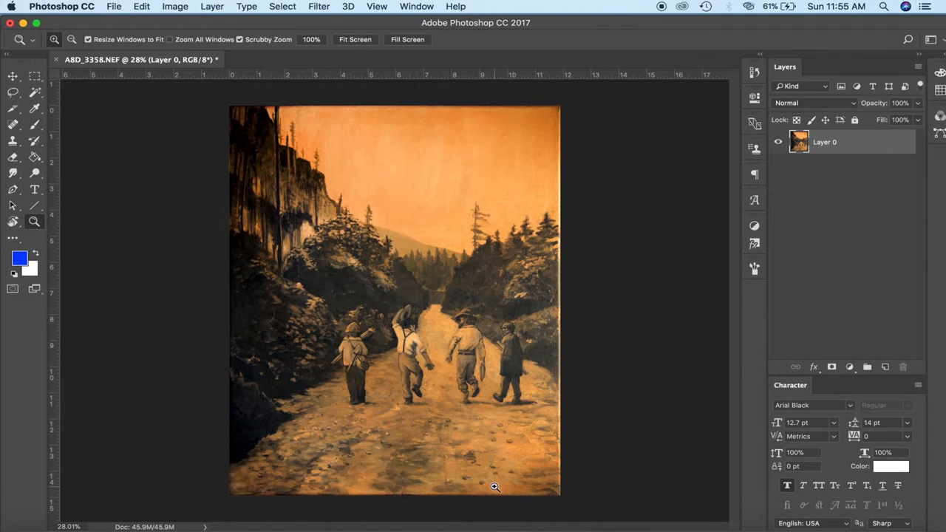
left_click(495, 487)
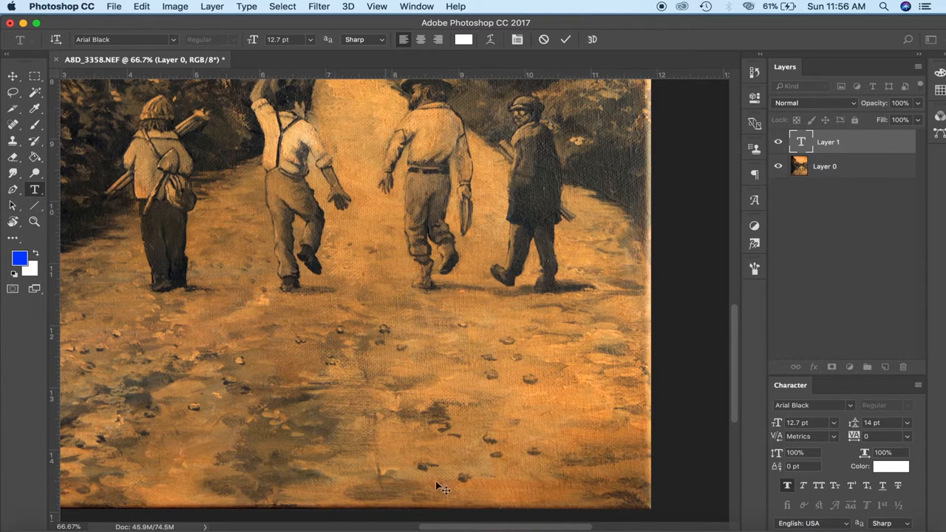
mouse_move(458, 502)
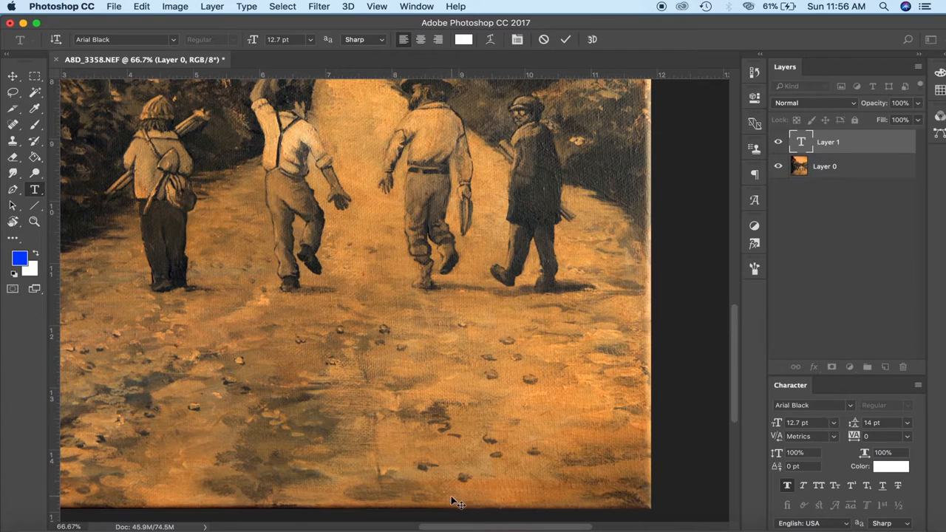
mouse_move(462, 495)
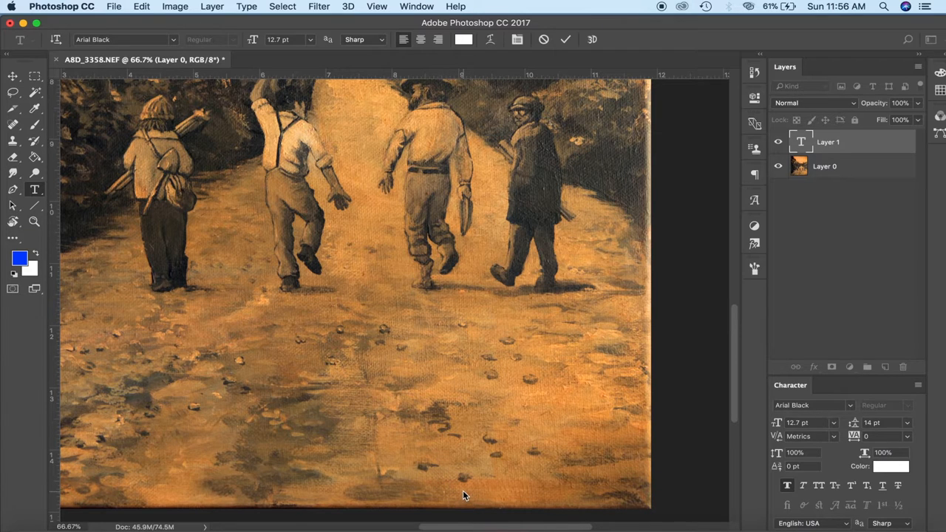
Type the credit 'Garth von Ahnen ArtByGarth.com' on a new text layer
type("Art")
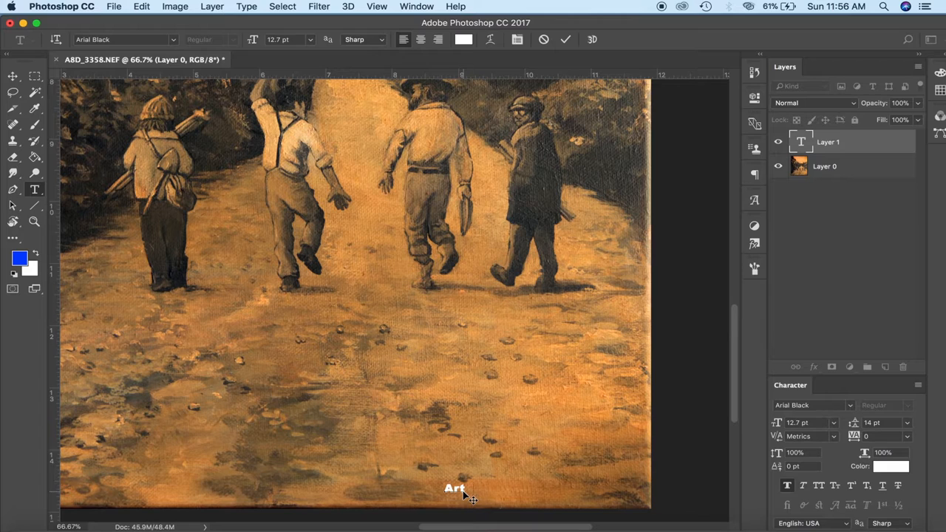
type("By")
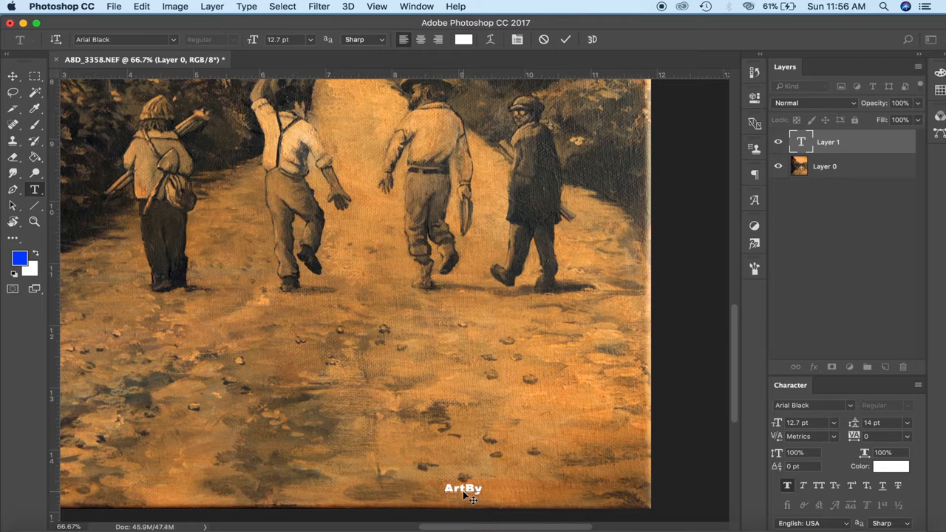
type("Garth.com")
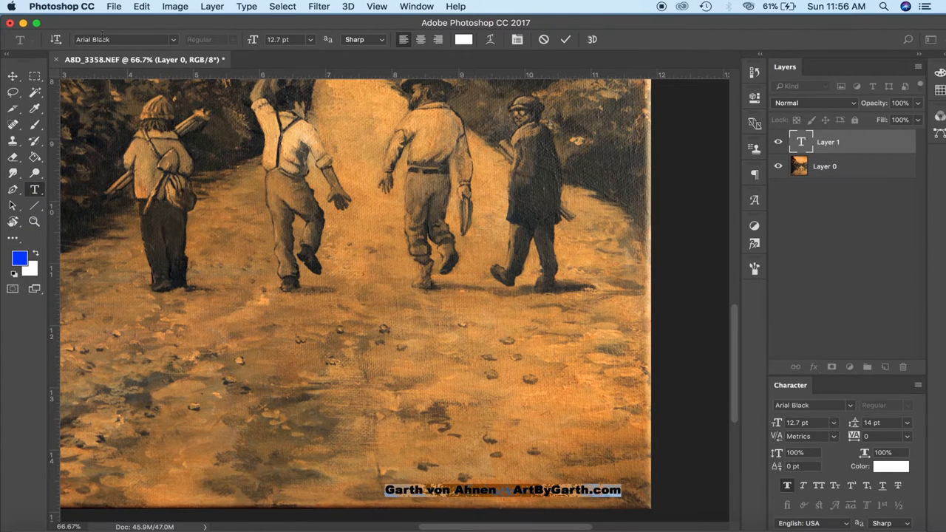
Set the watermark text in the Garth2 font and lower its layer opacity to 26%
left_click(124, 39)
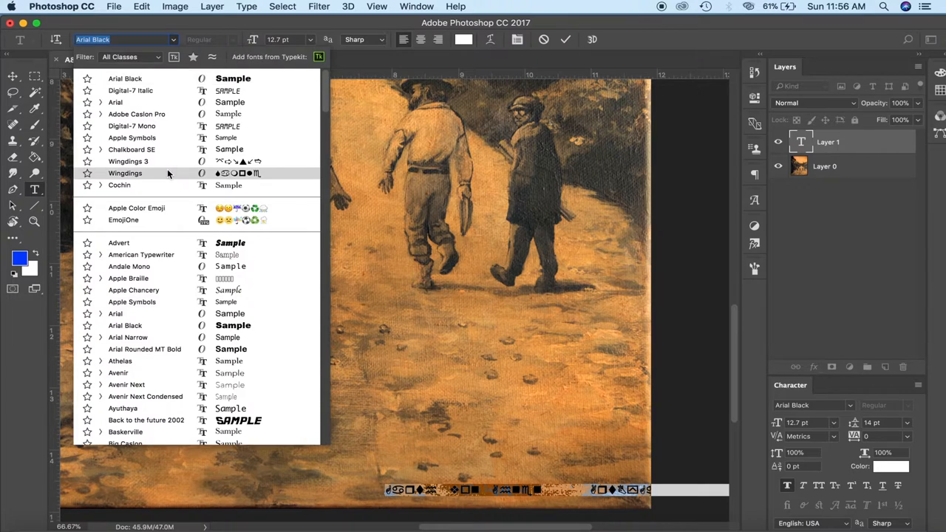
scroll("down", 3)
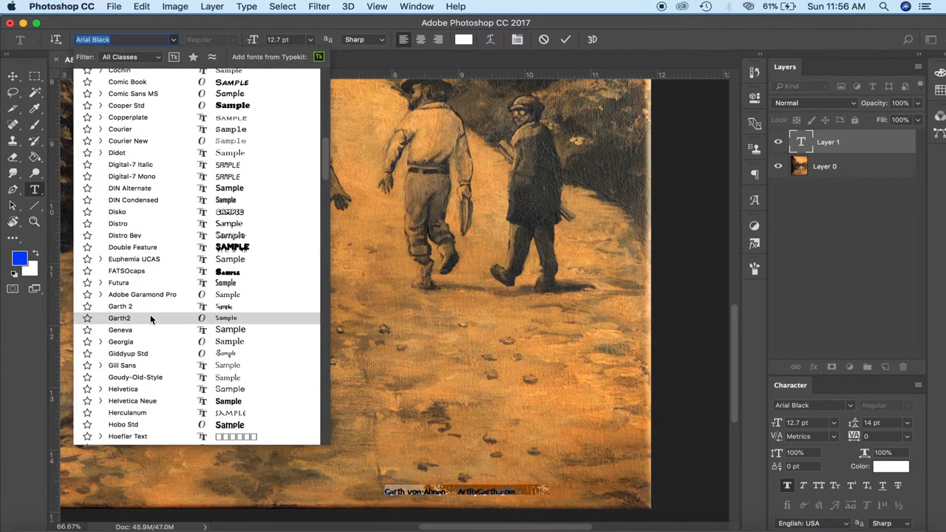
left_click(119, 318)
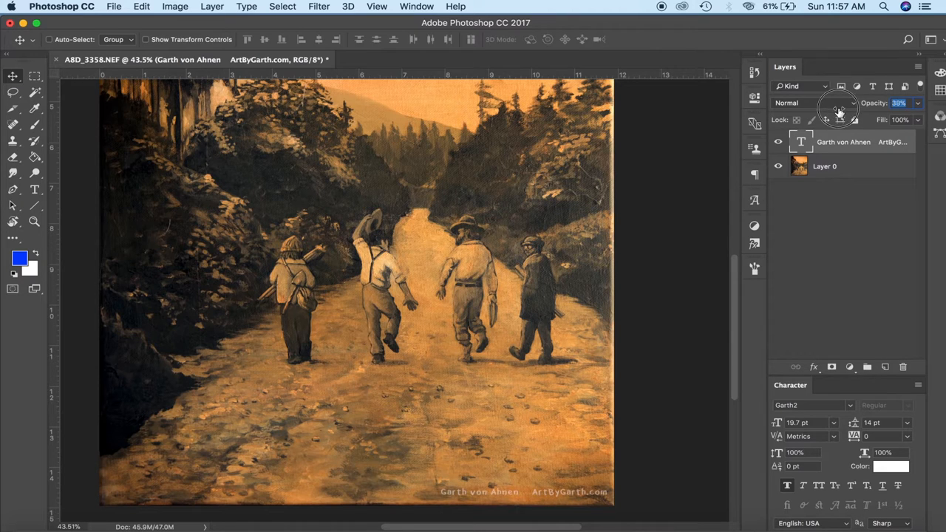
left_click_drag(839, 111, 828, 116)
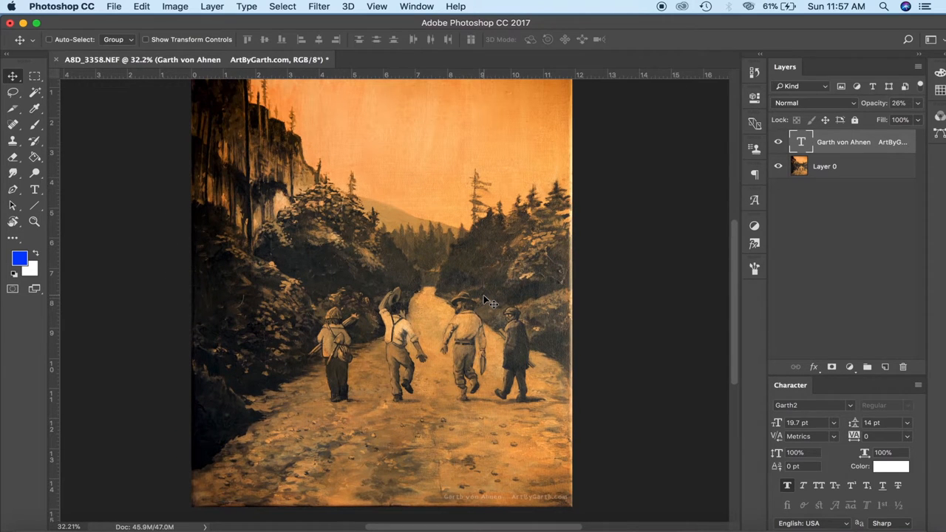
Start Save As, proposing Gold Diggers.psd on the Desktop
left_click(114, 5)
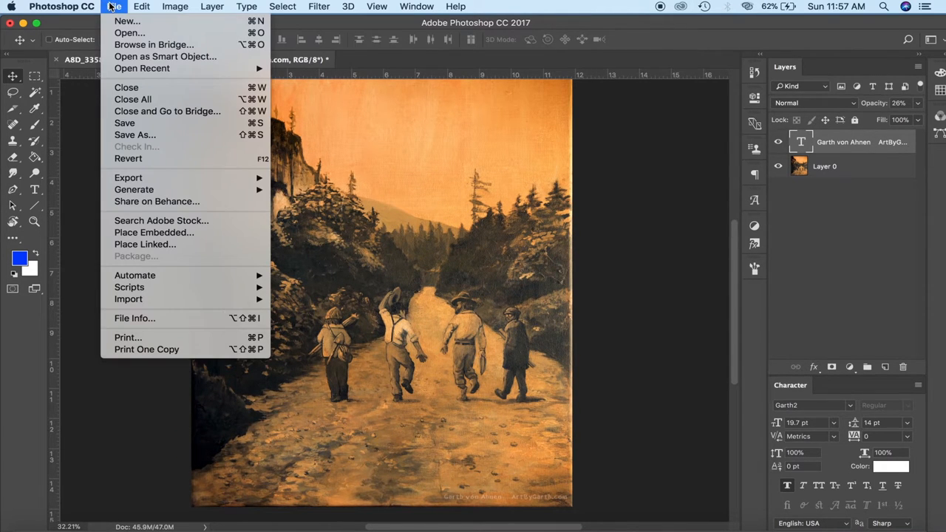
mouse_move(159, 130)
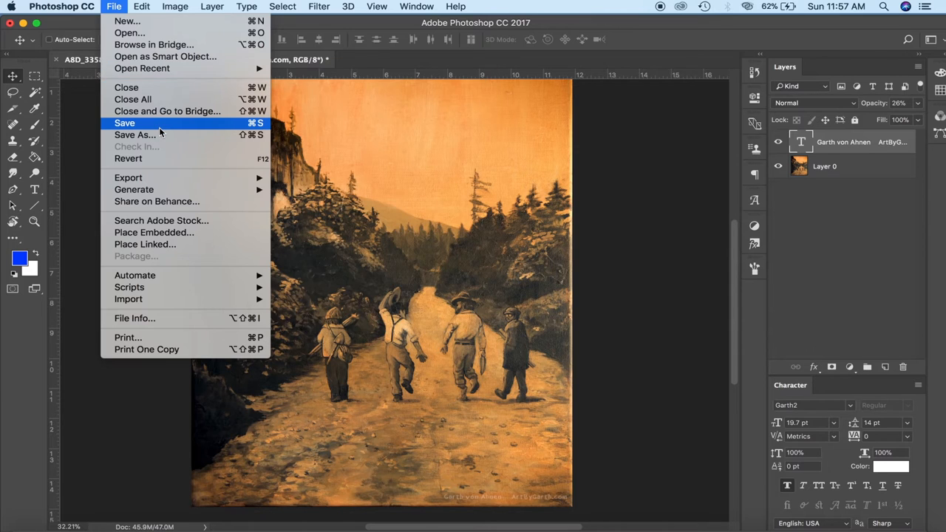
mouse_move(136, 135)
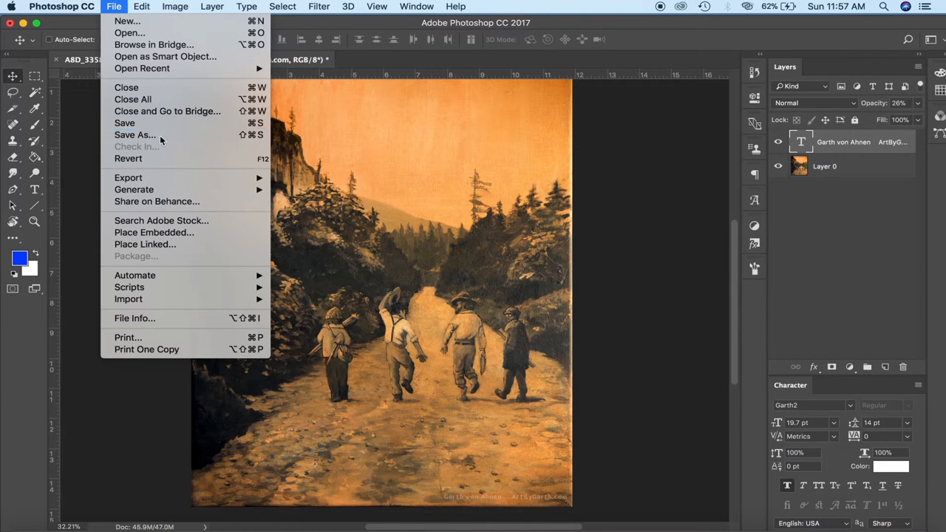
left_click(135, 135)
type("Gold Diggers.psd")
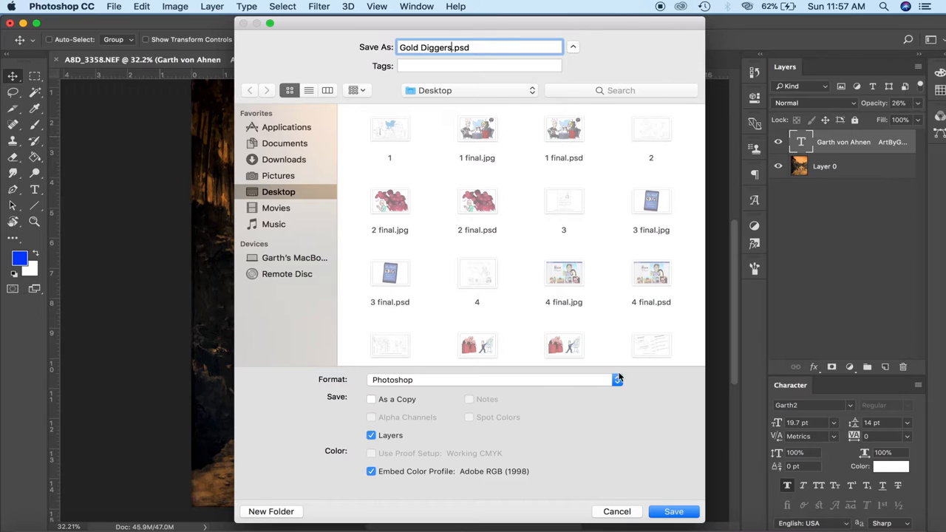
Save a JPEG copy 'Gold Diggers.jpg' to the Desktop at Quality 12 (Maximum)
left_click(618, 378)
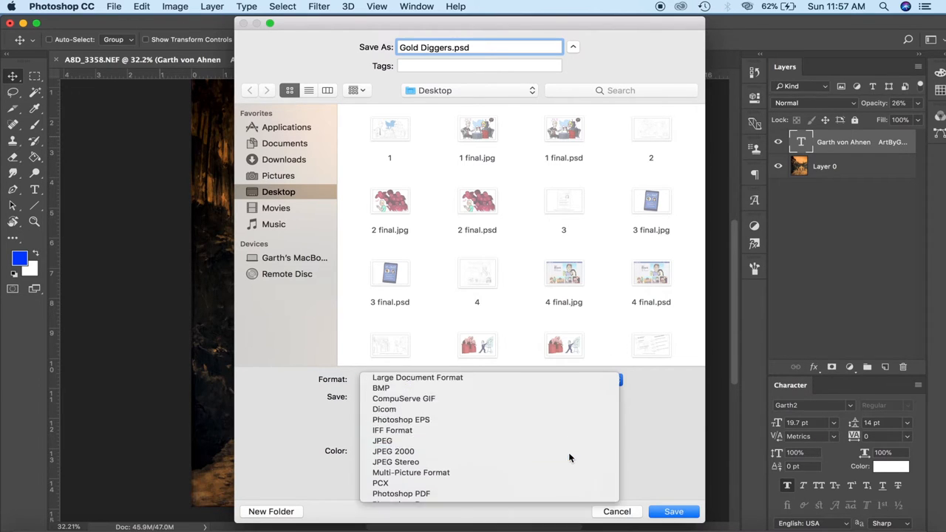
left_click(381, 441)
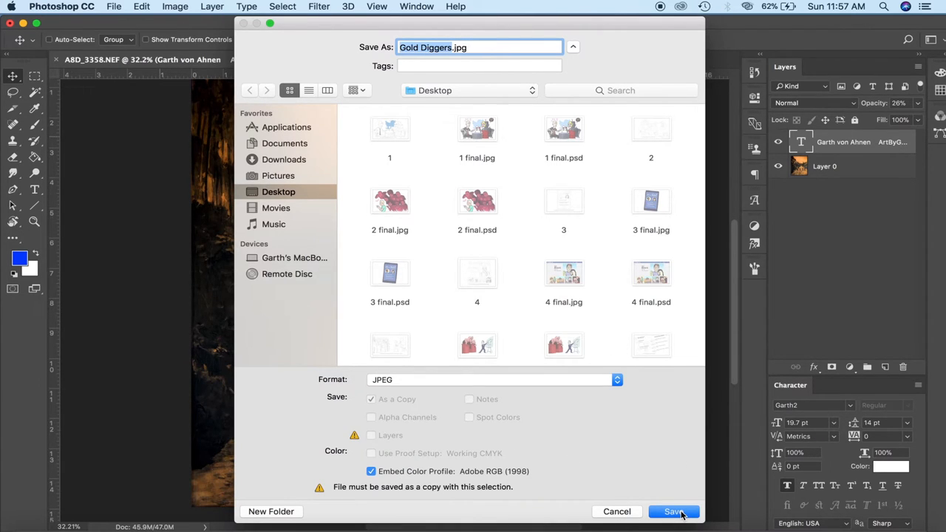
left_click(675, 512)
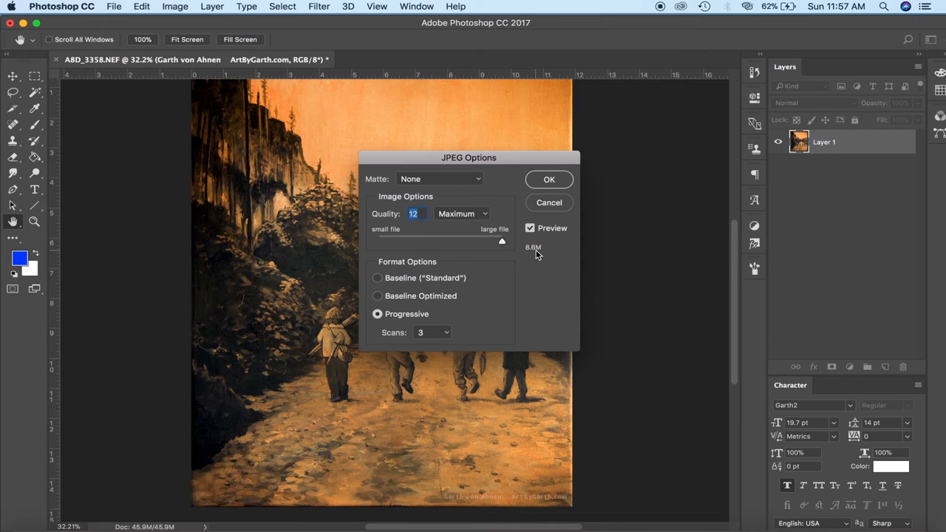
mouse_move(550, 189)
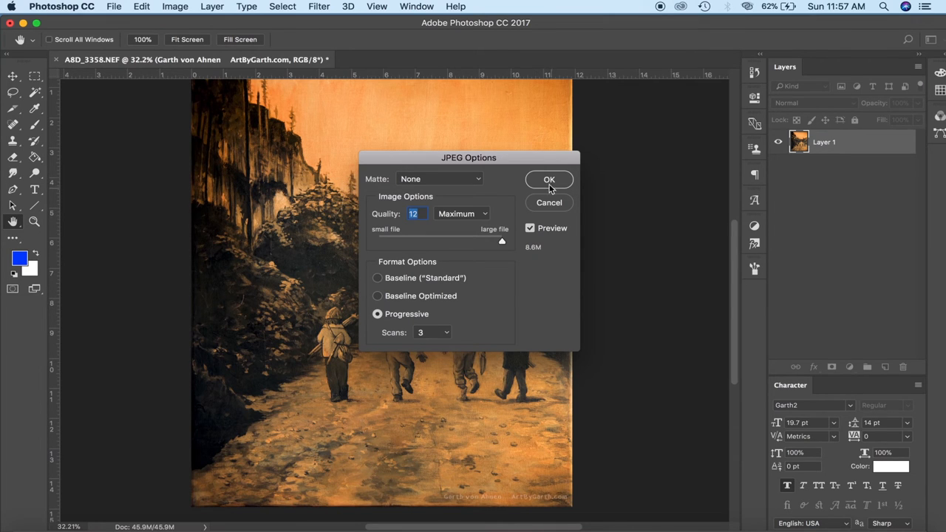
left_click(548, 180)
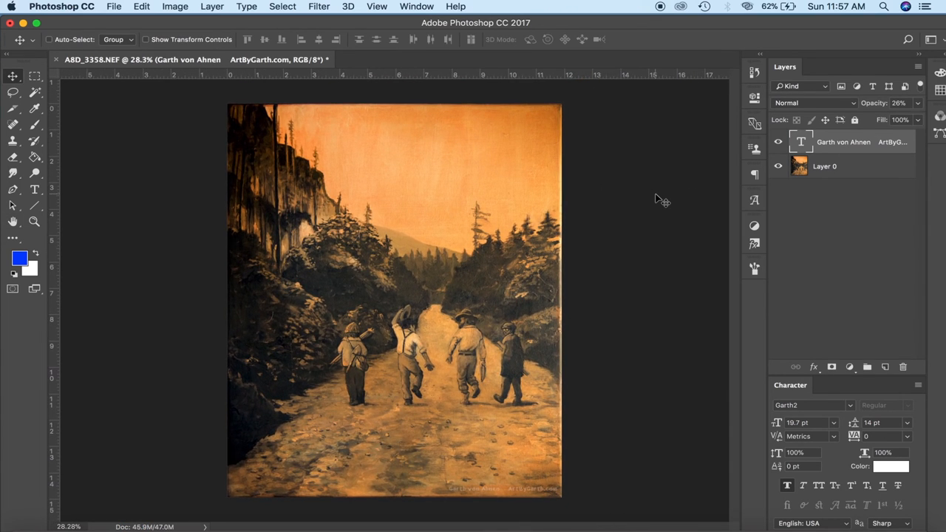
mouse_move(88, 116)
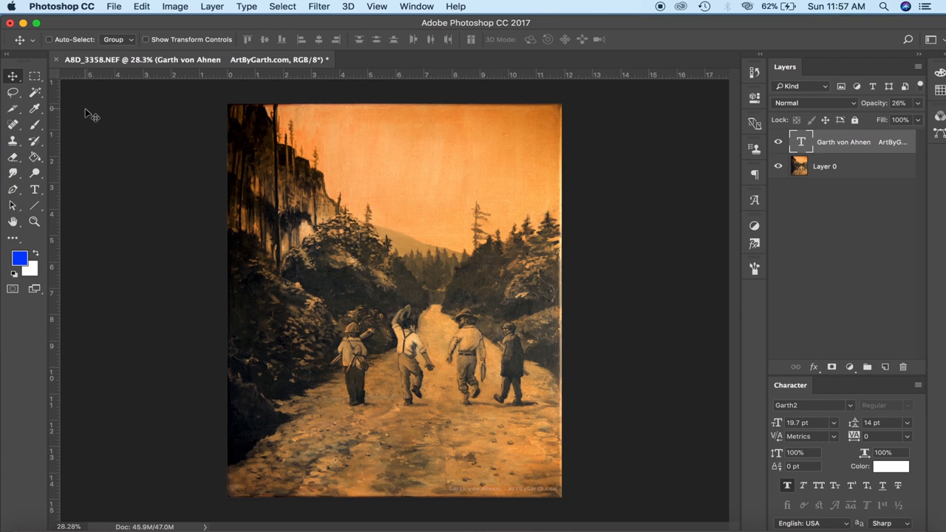